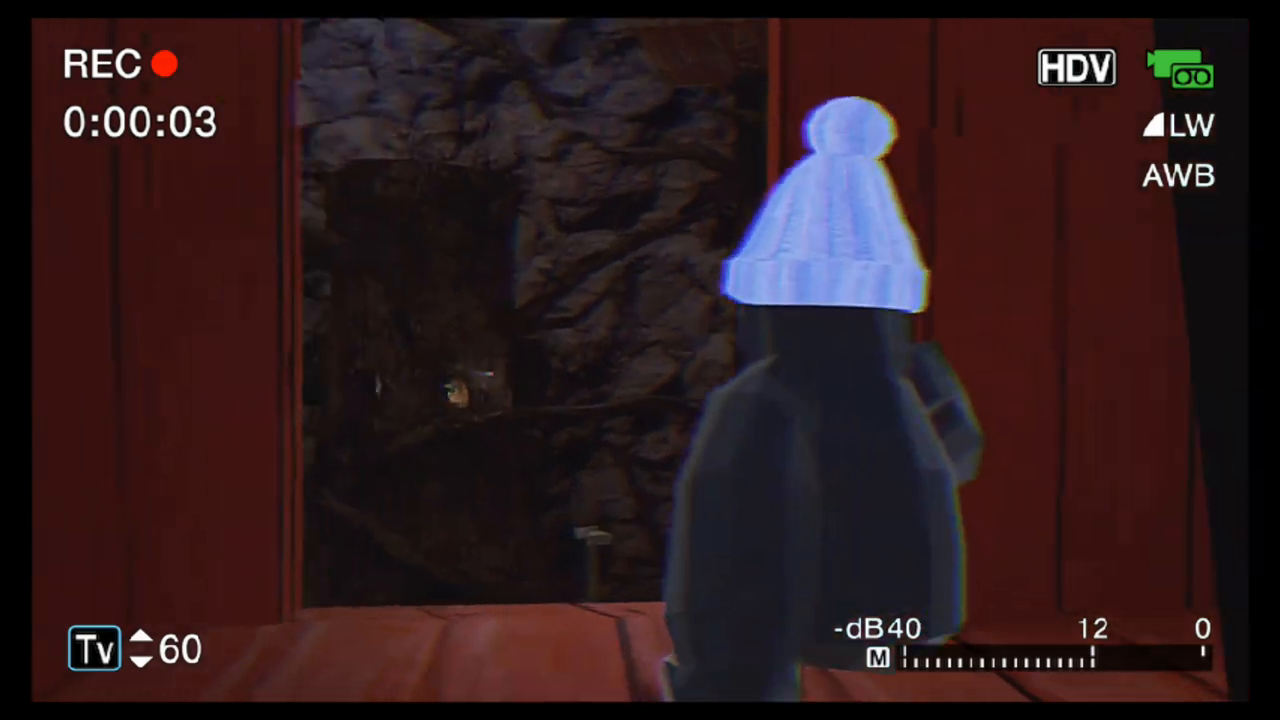
{"action": "mouse_move", "coordinate": [640, 360]}
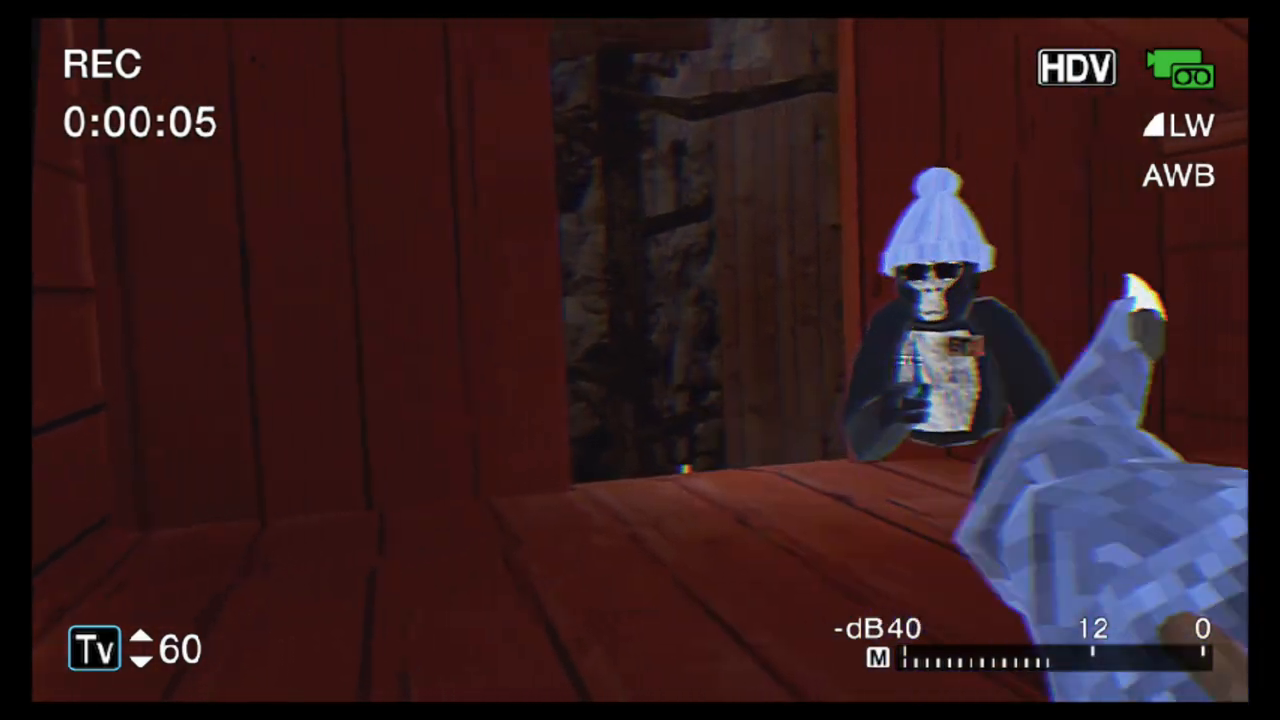